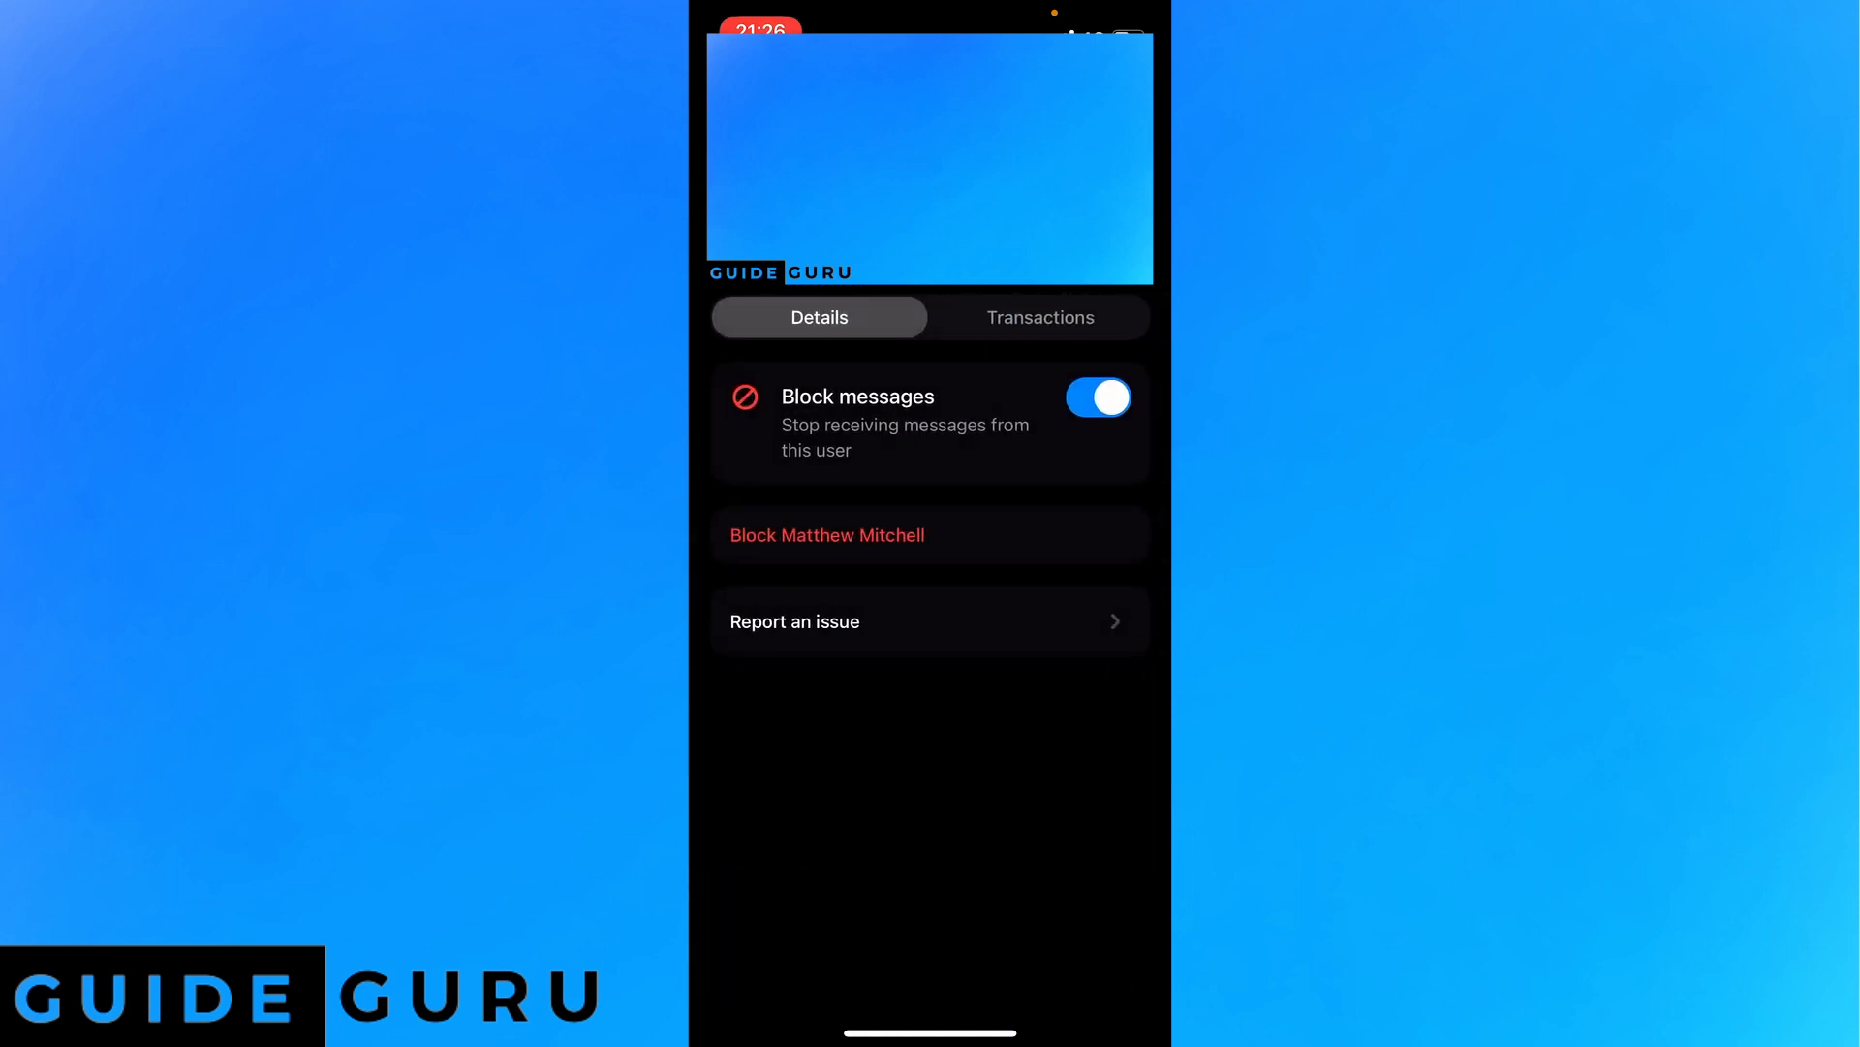
left_click(826, 535)
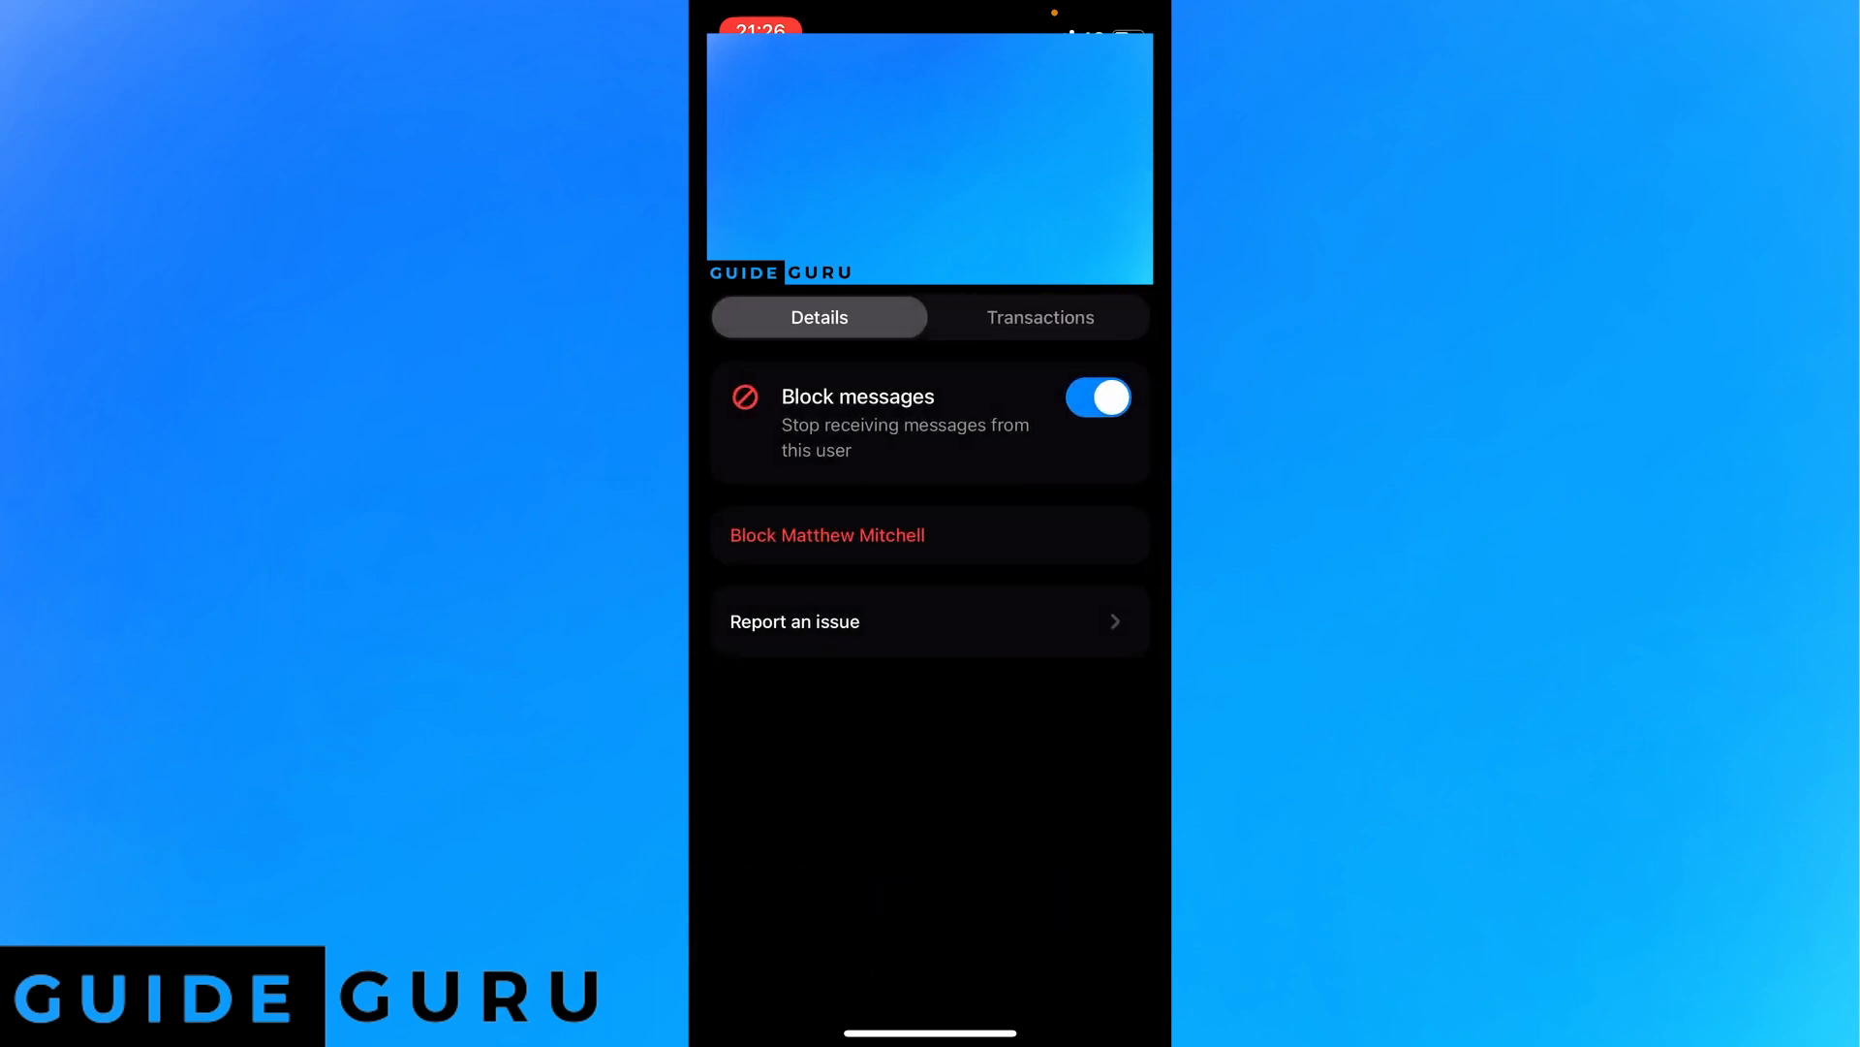
left_click(825, 534)
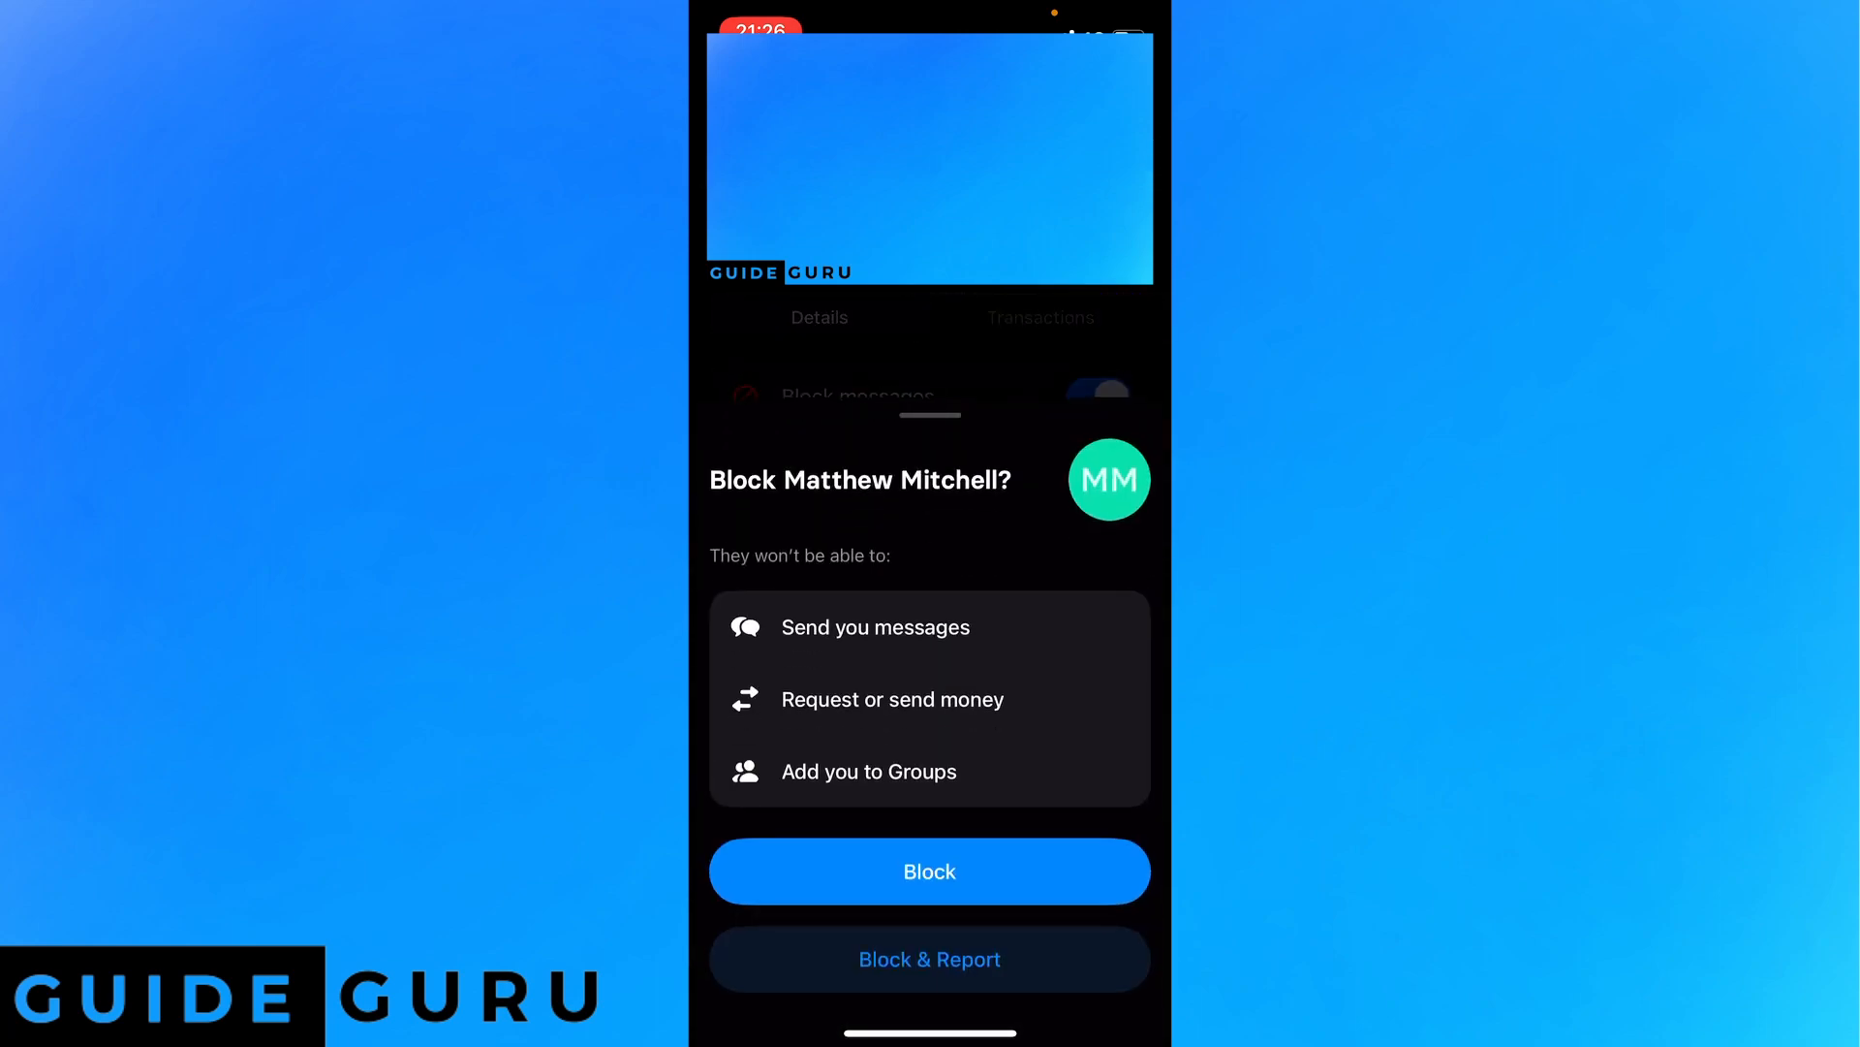
left_click(929, 871)
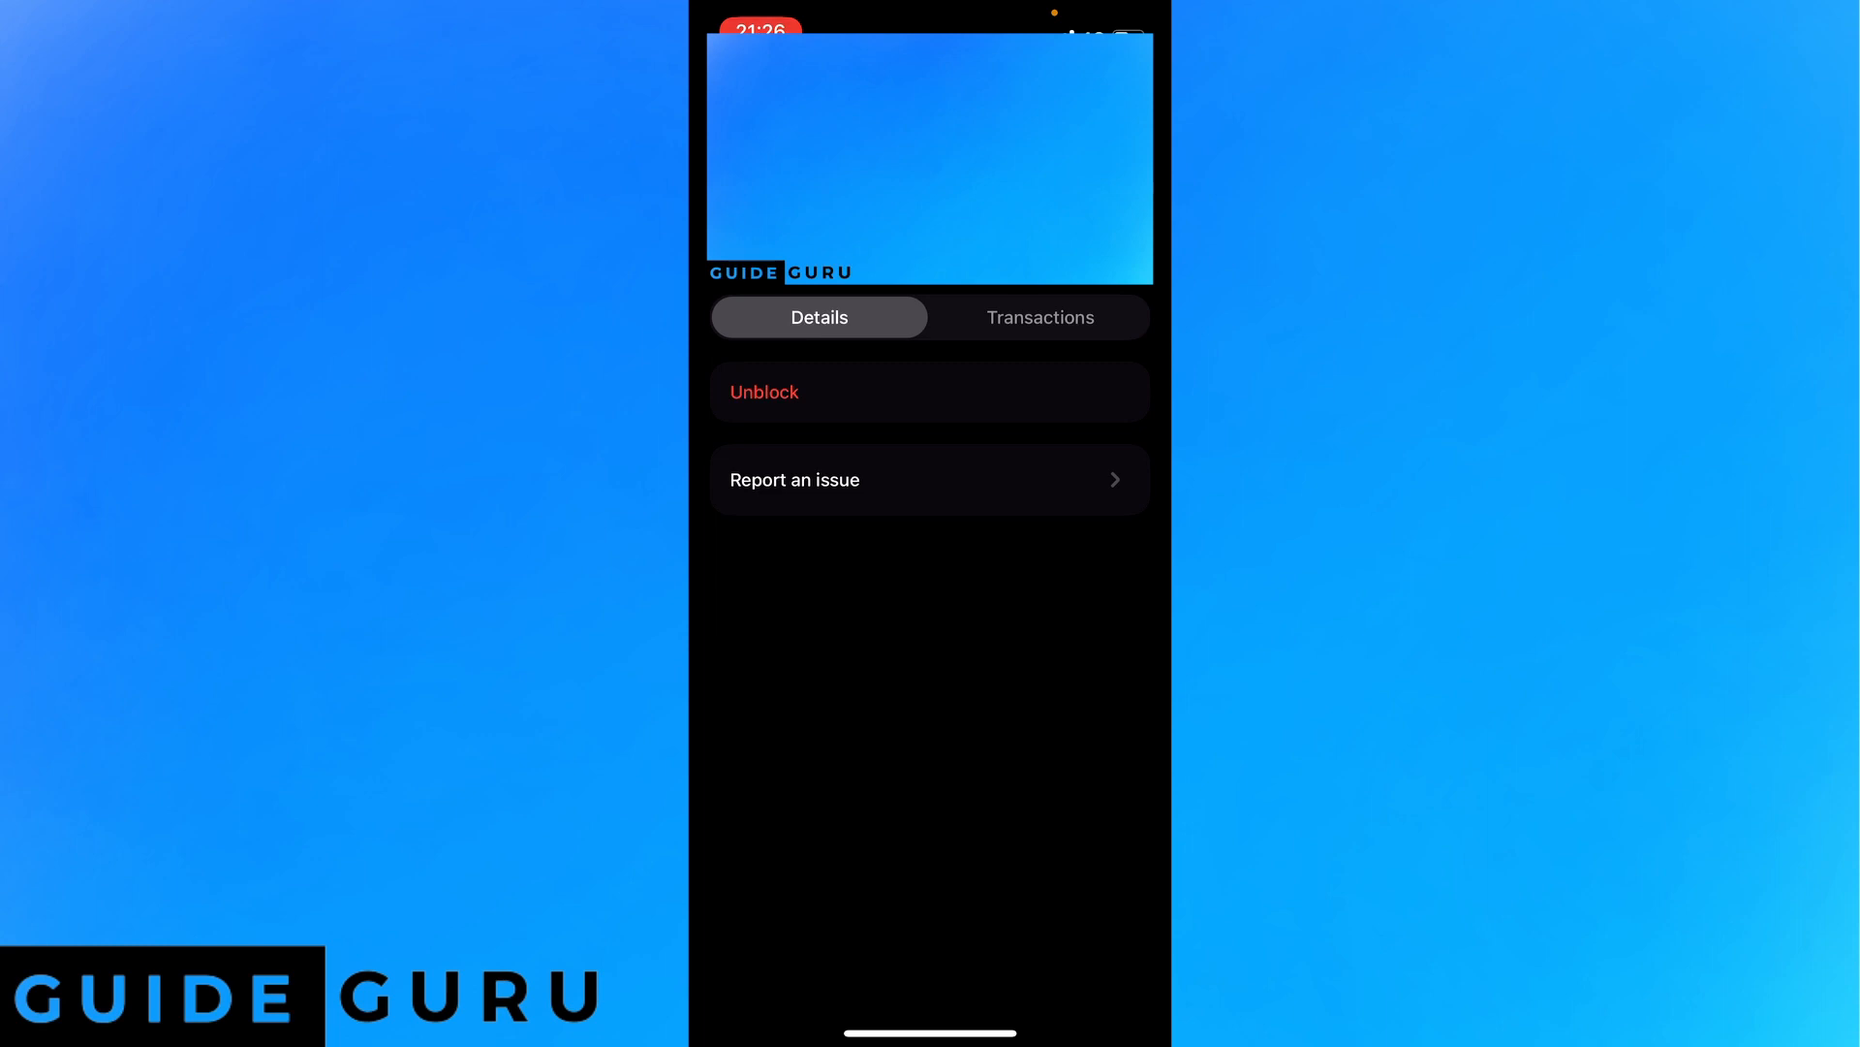
left_click(764, 391)
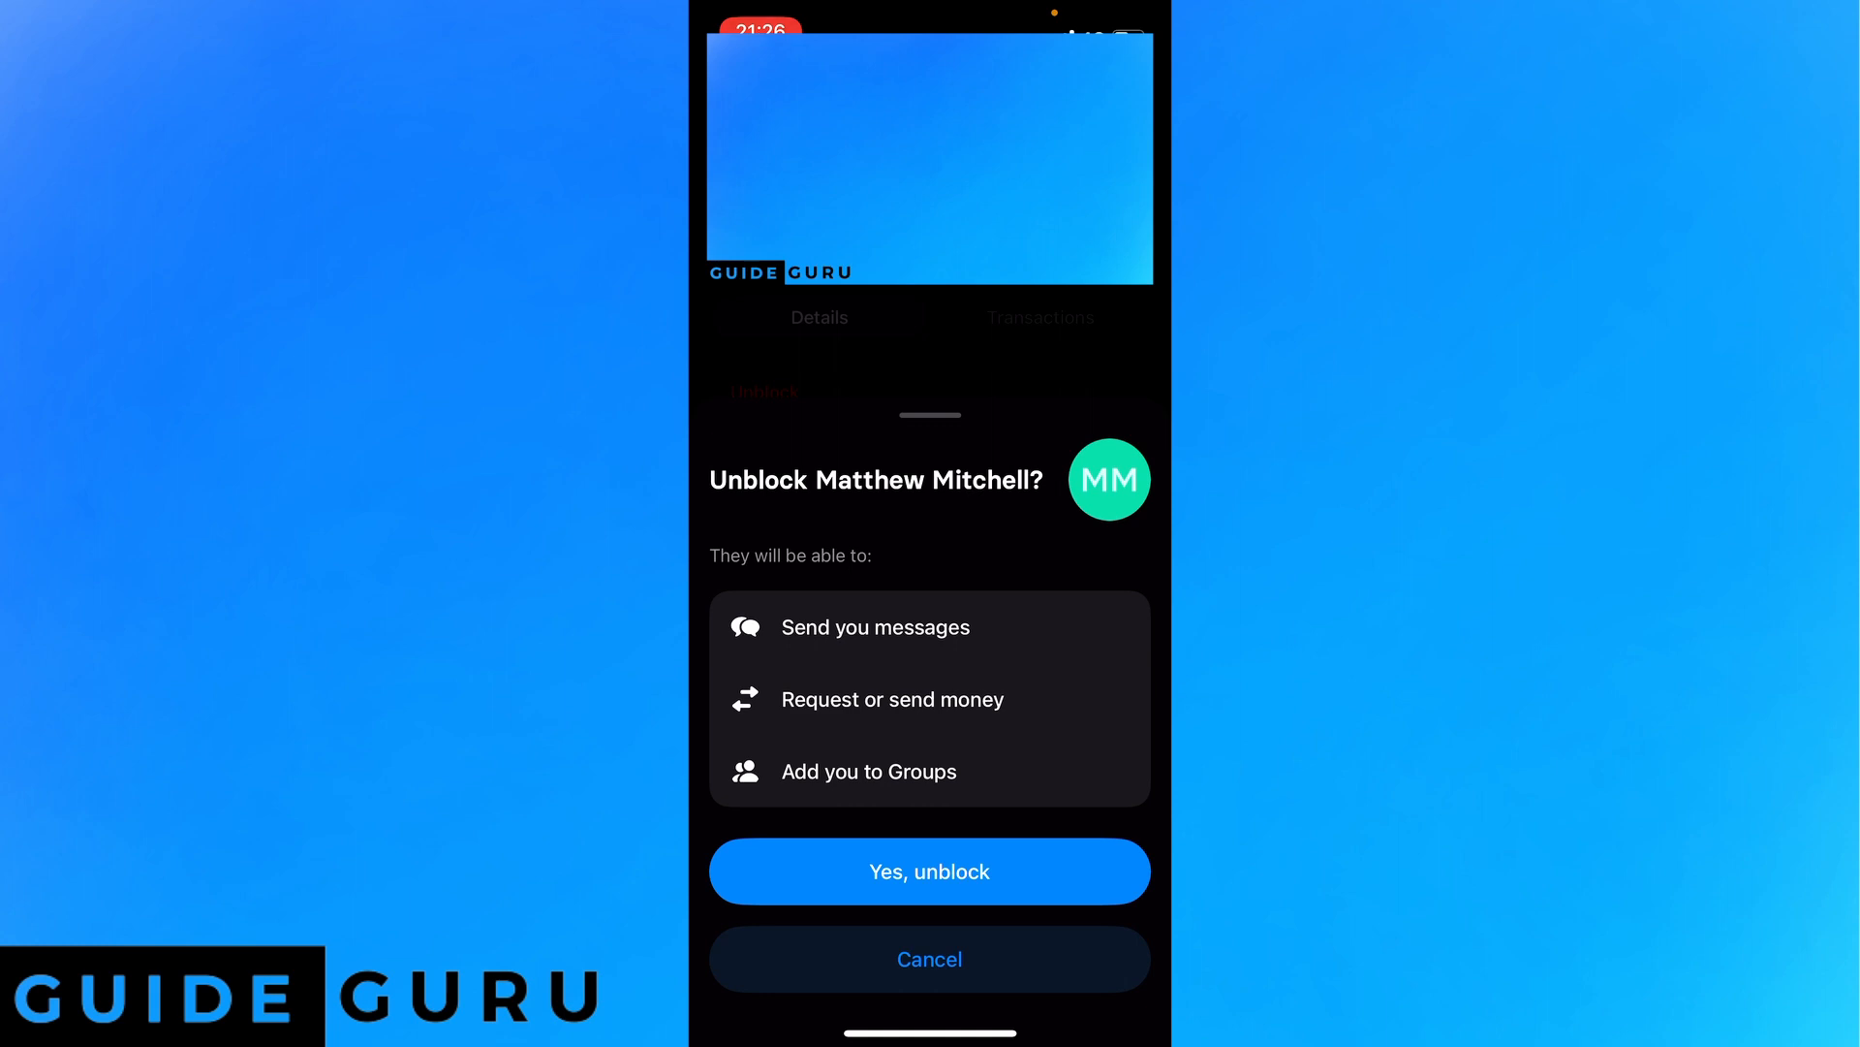
left_click(929, 872)
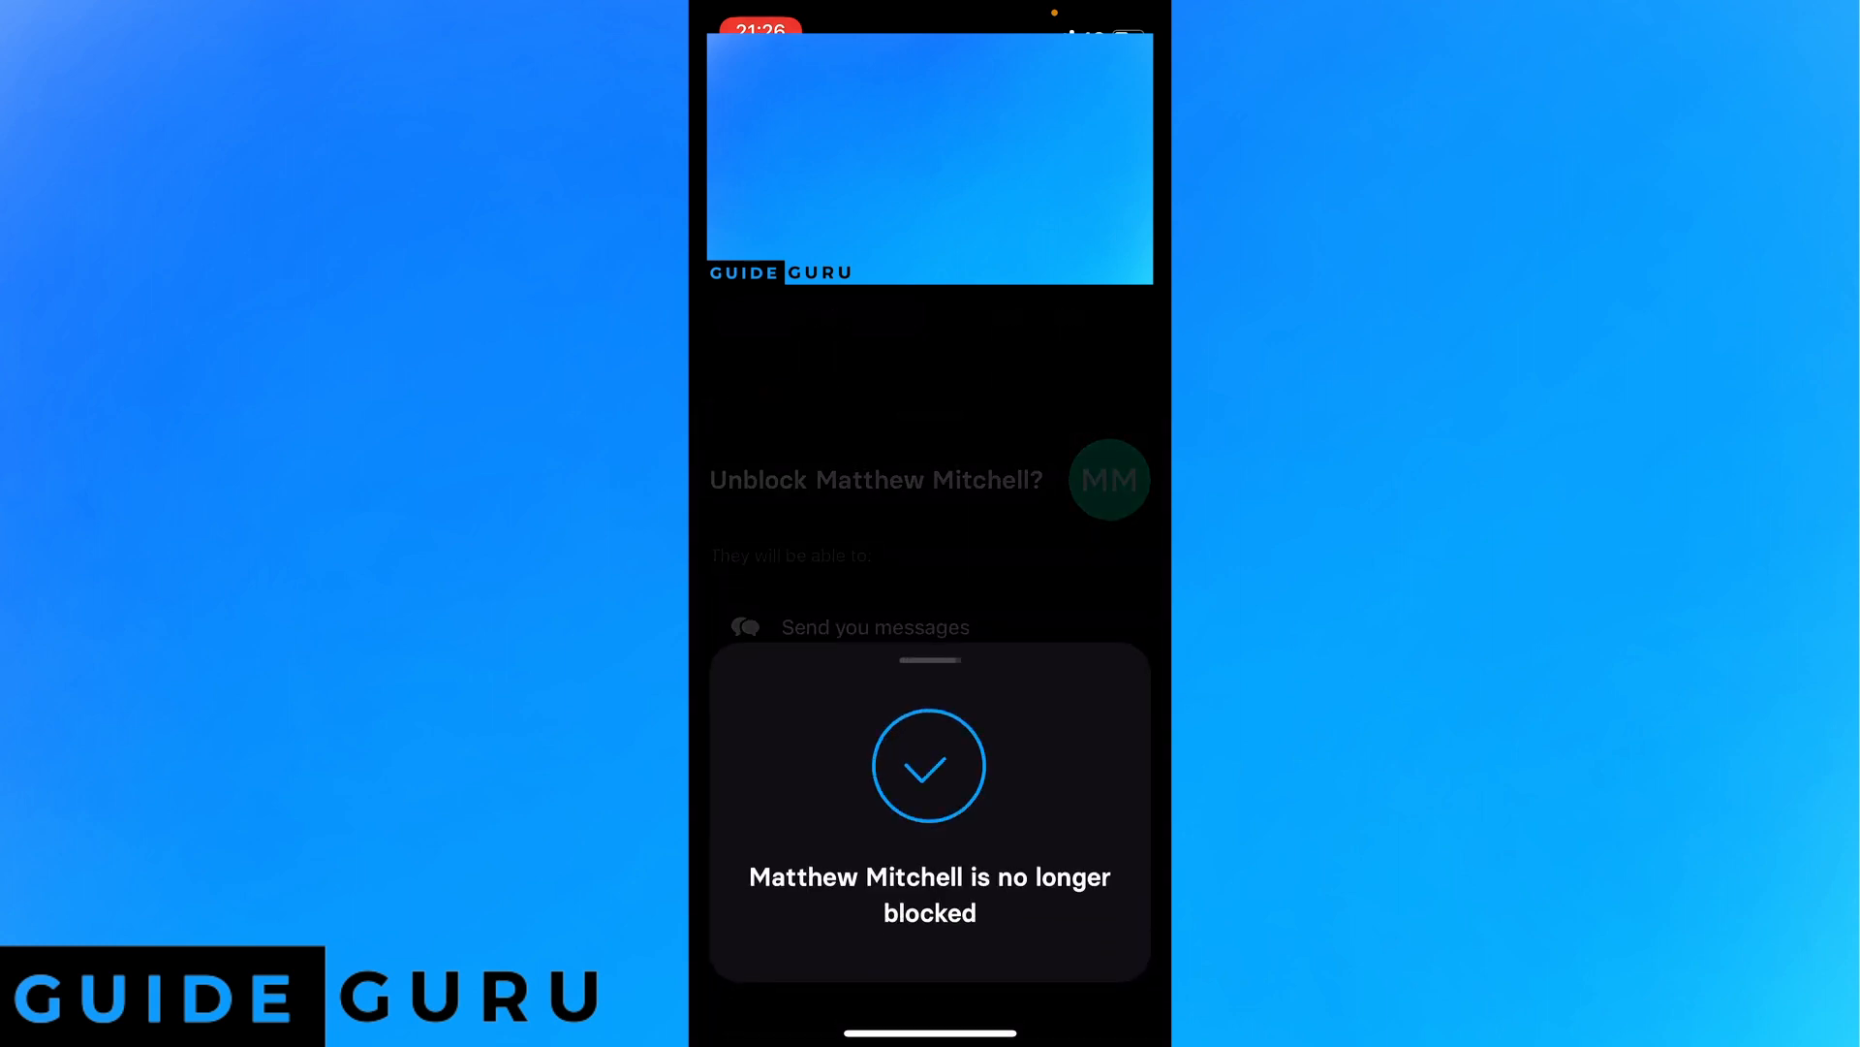